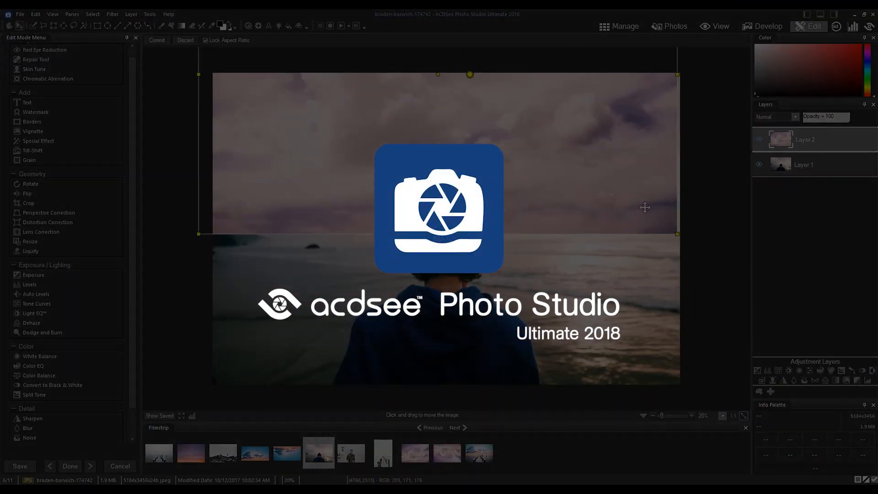
Step: Set Layer 2's blend mode to Multiply and save the image as SkyReplacementIntro
click(157, 40)
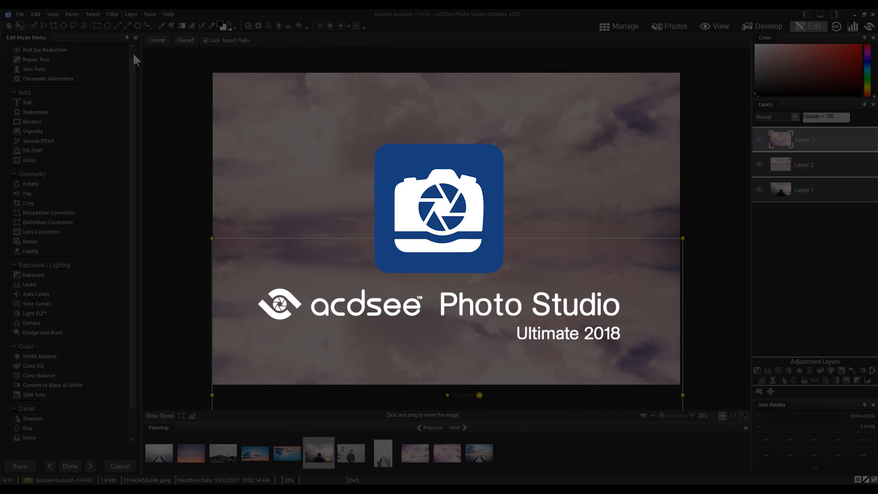
click(27, 428)
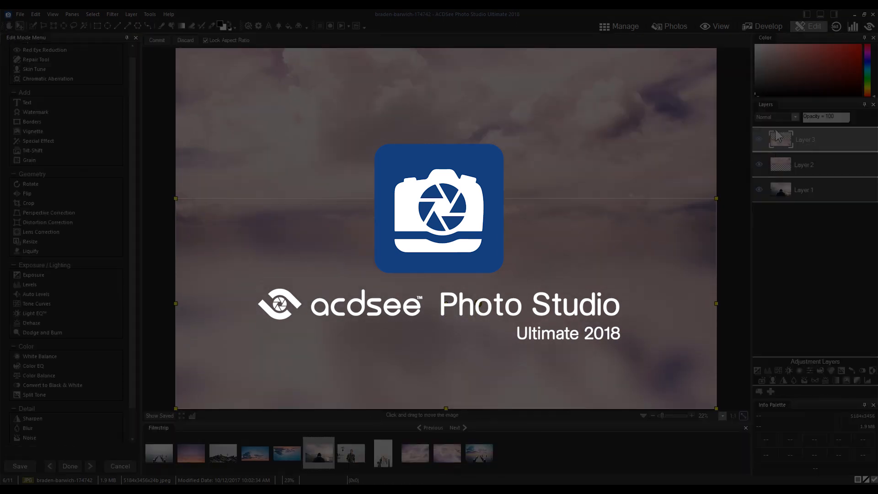
click(776, 117)
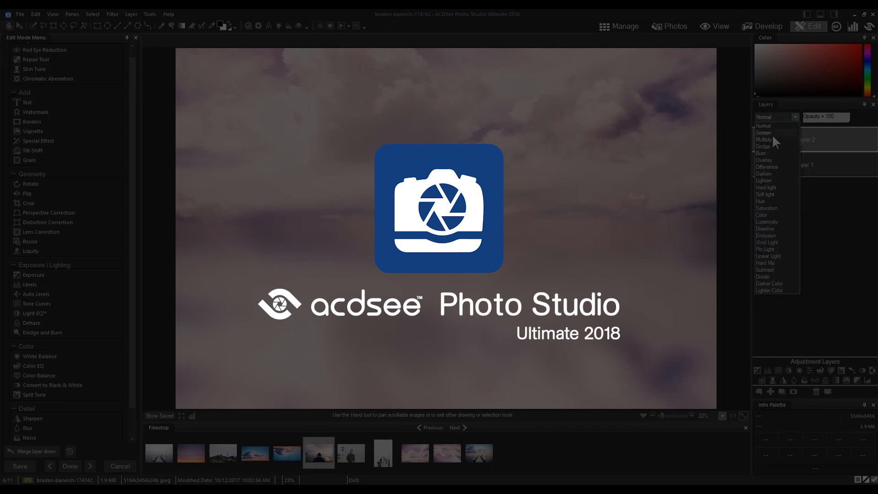
click(772, 139)
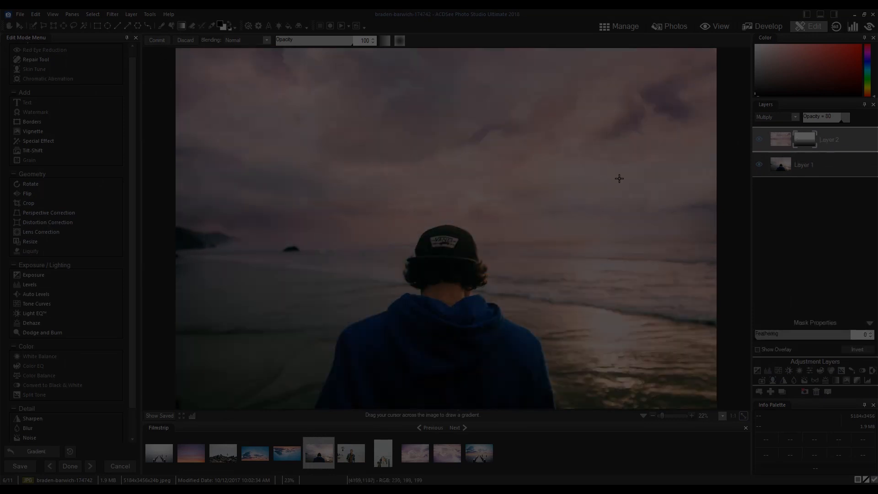
mouse_move(168, 14)
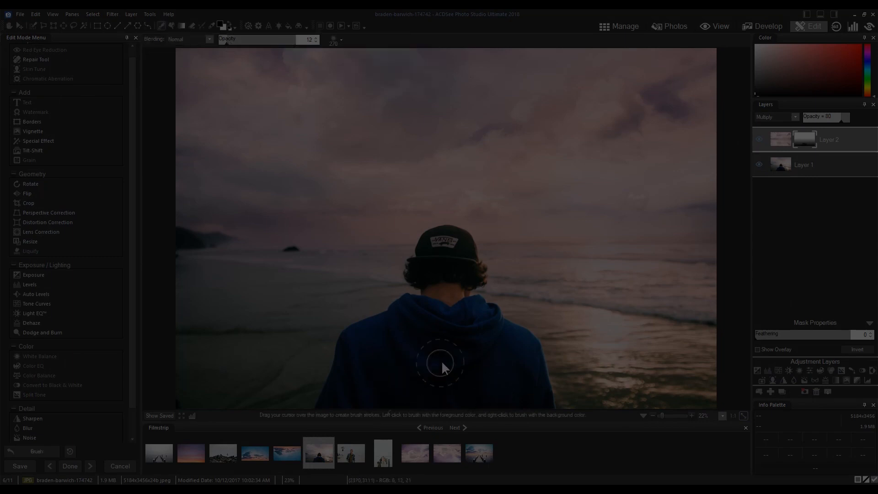
mouse_move(347, 397)
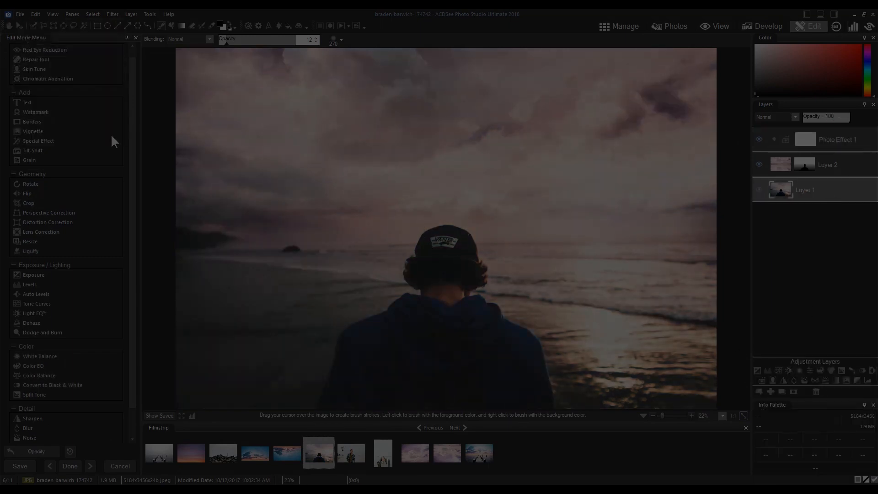
click(19, 466)
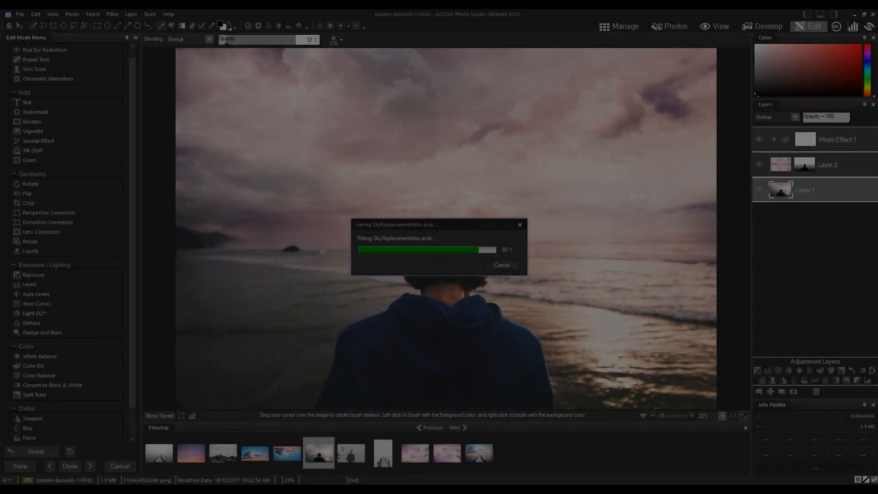
click(624, 25)
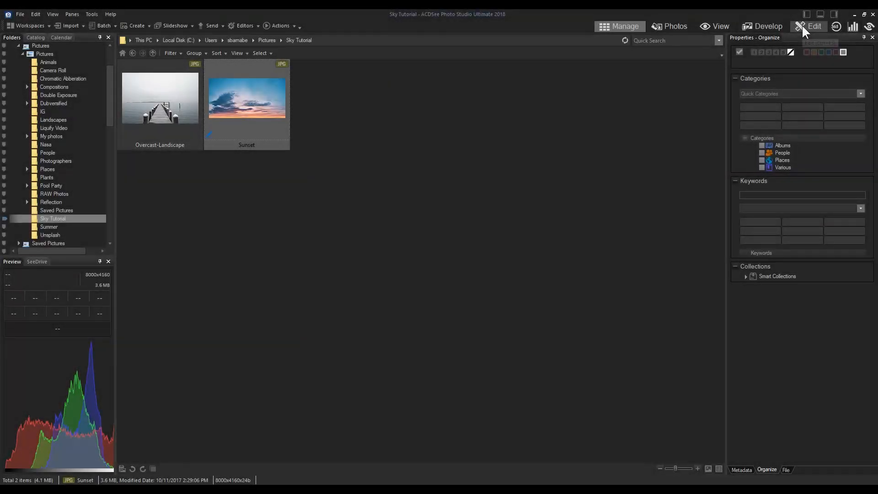
Step: Flip the Sunset photo vertically and save the copy as Sunset-Flipped
click(813, 27)
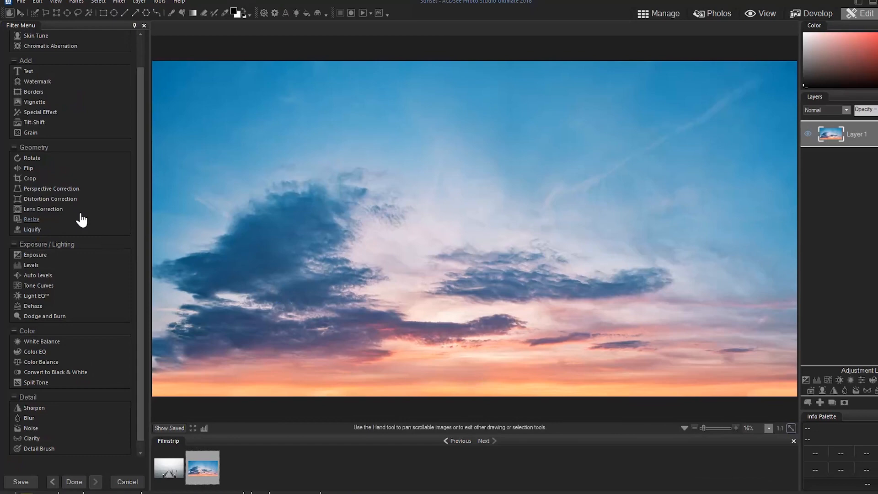
click(30, 163)
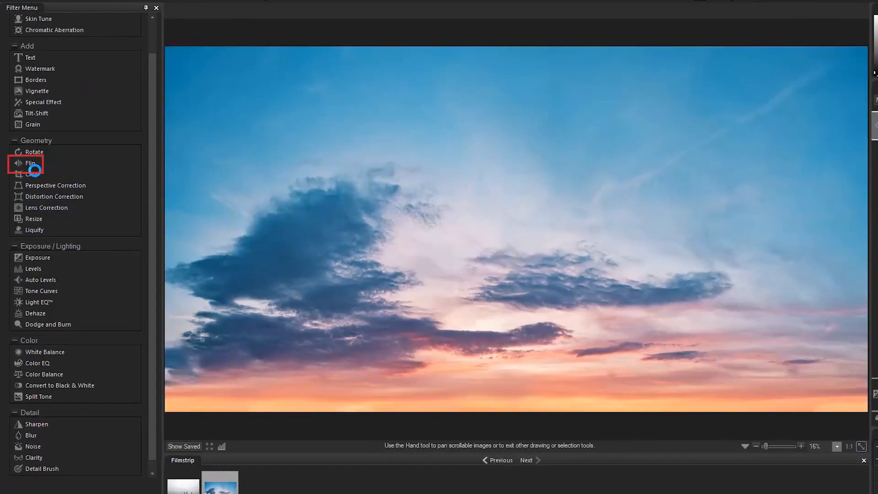
click(30, 163)
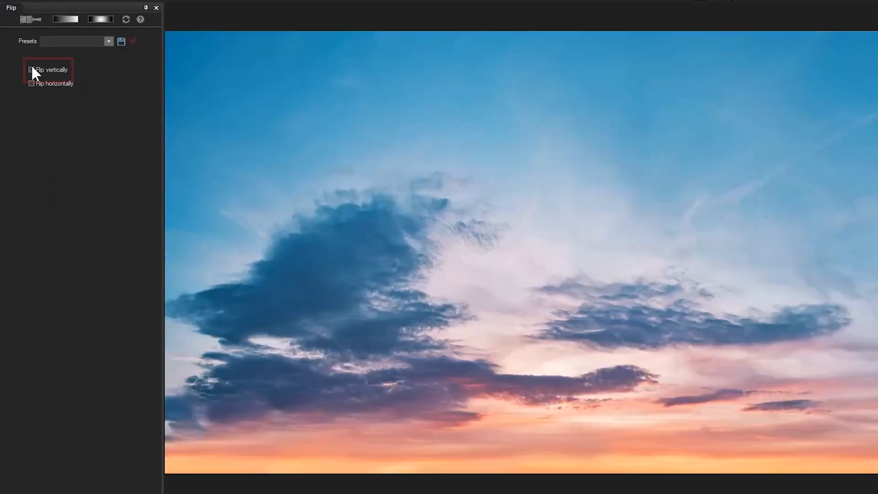
click(31, 69)
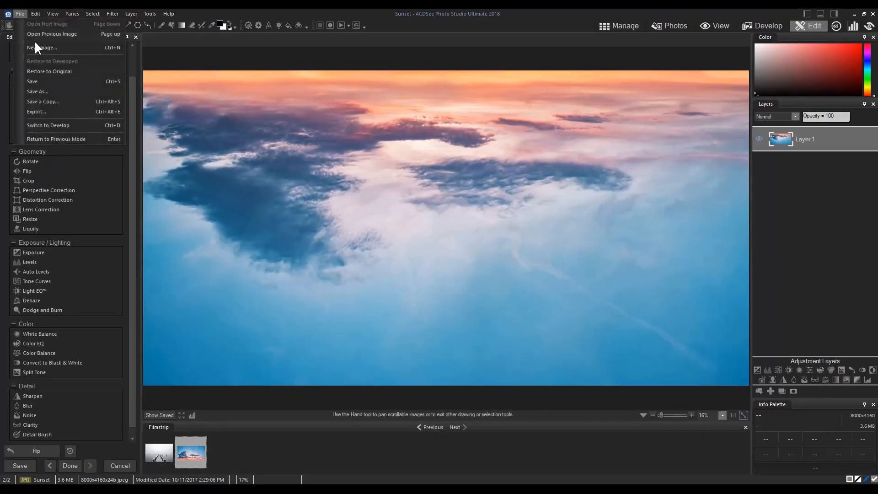
click(38, 92)
text(Sunset-Flipped)
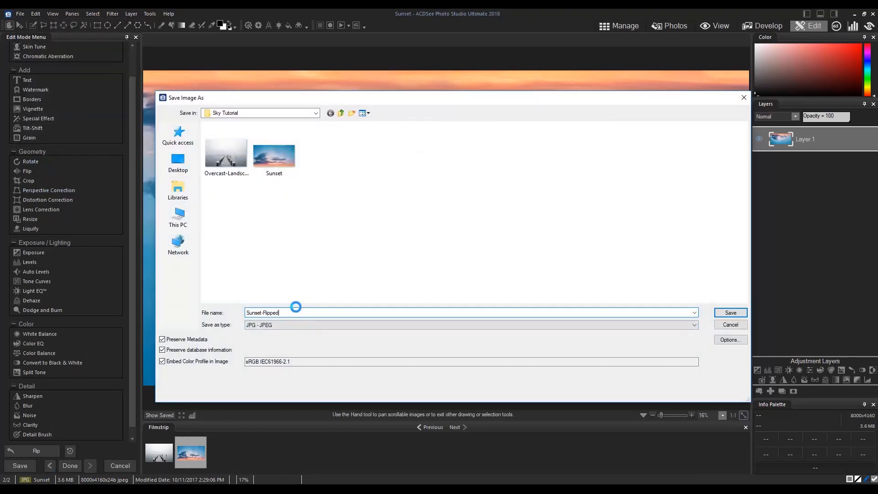
click(730, 312)
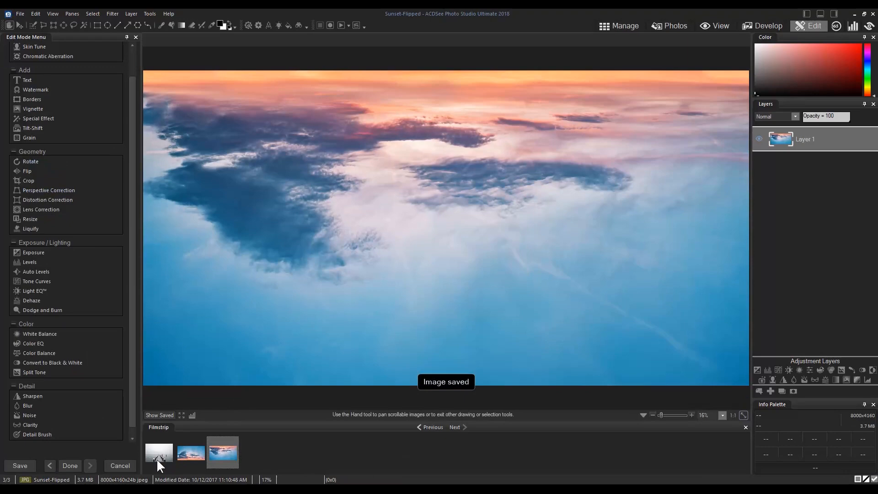
Step: Switch to the Overcast-Landscape pier photo
click(158, 451)
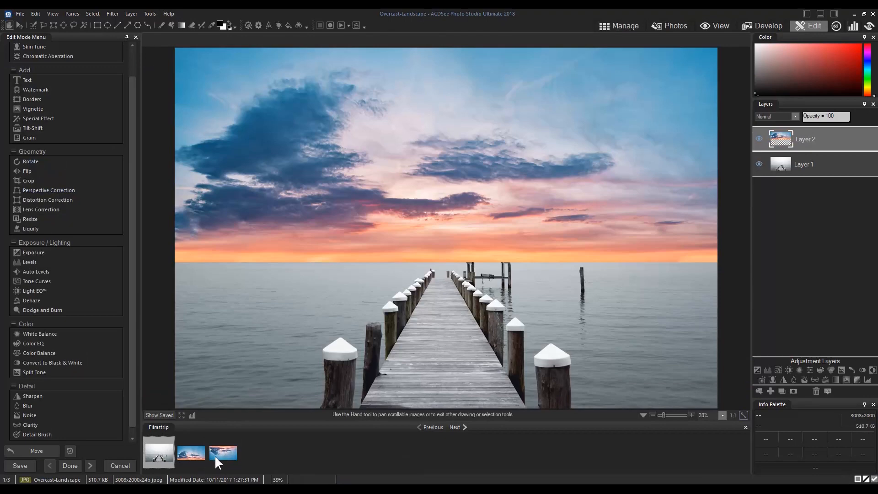
mouse_move(800, 157)
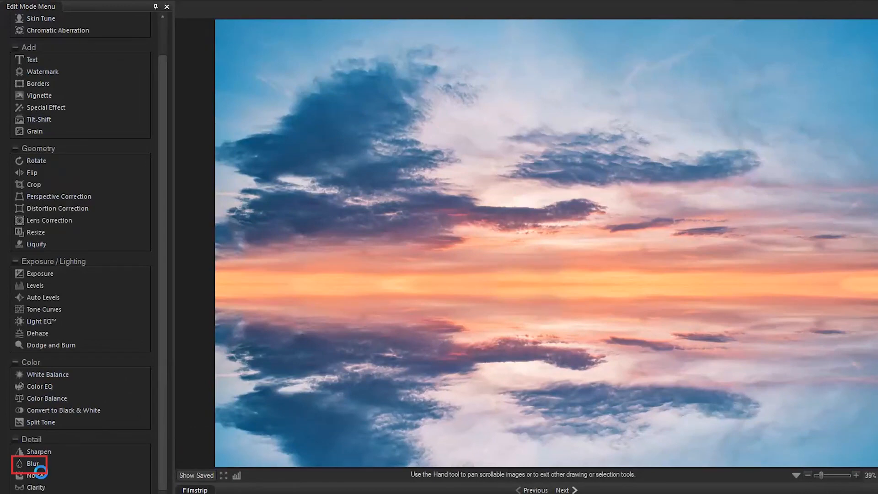
Step: Apply a Gaussian blur of amount 199 to the reflection layer
click(33, 463)
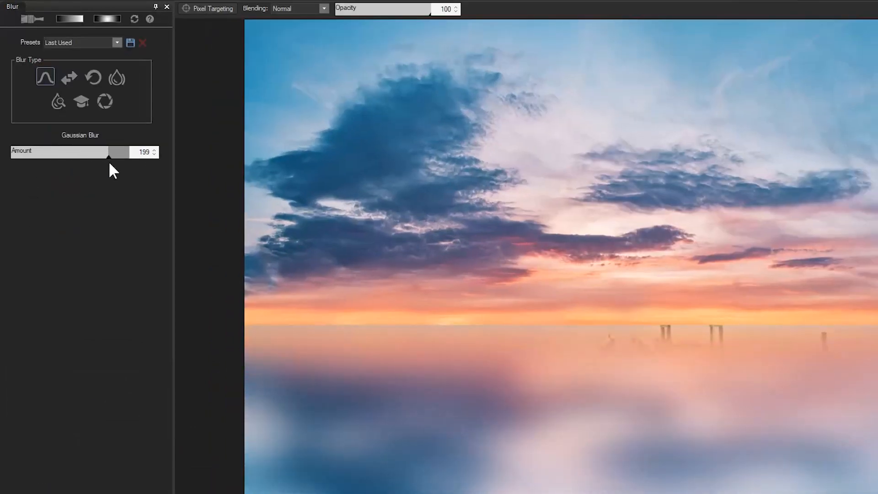
click(154, 150)
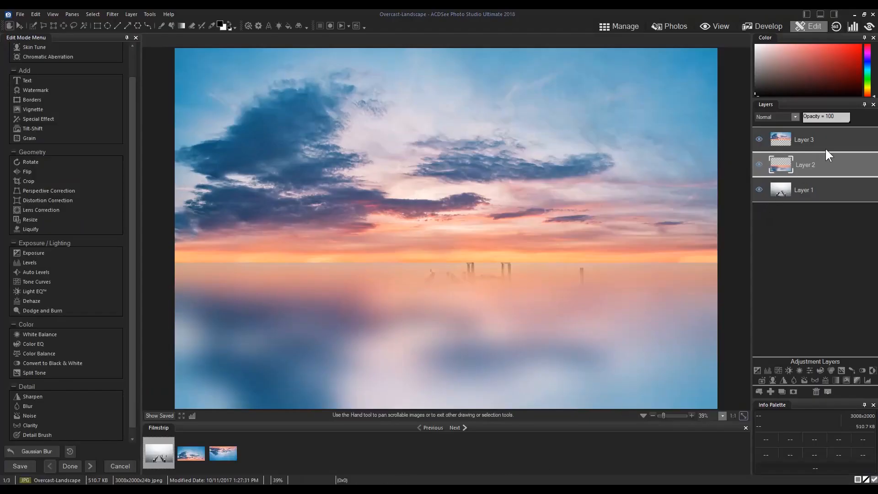
mouse_move(803, 167)
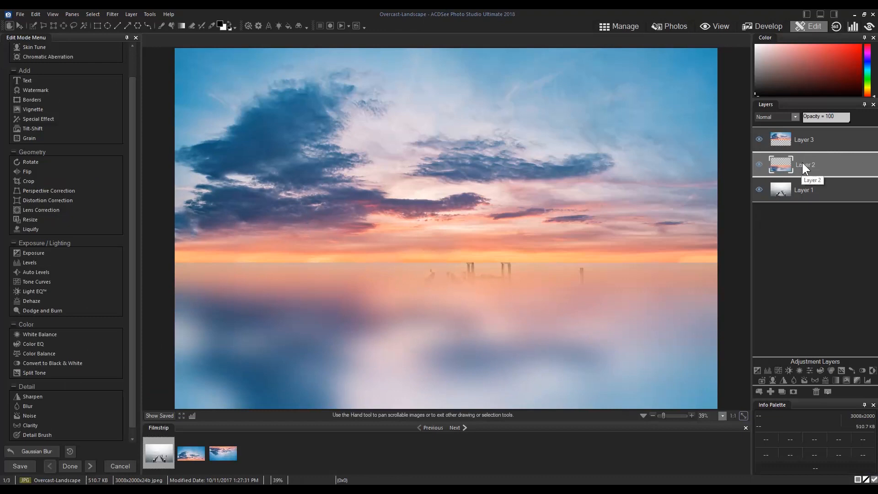
mouse_move(830, 163)
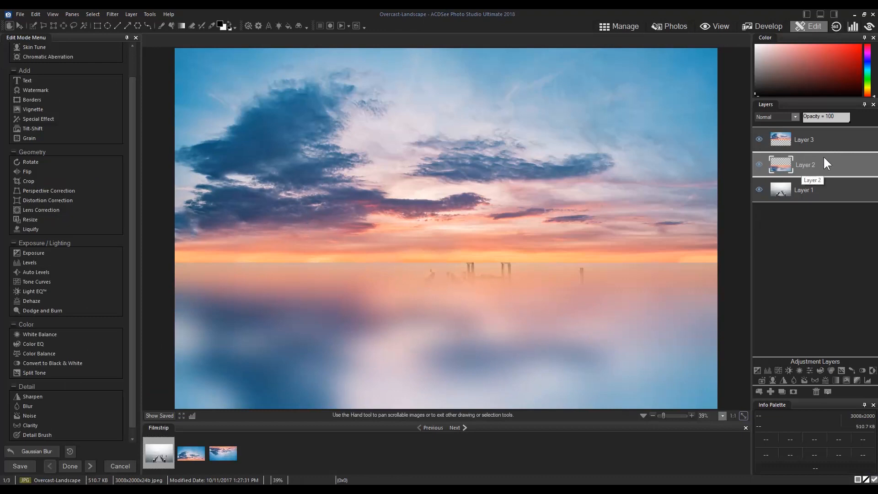
mouse_move(827, 151)
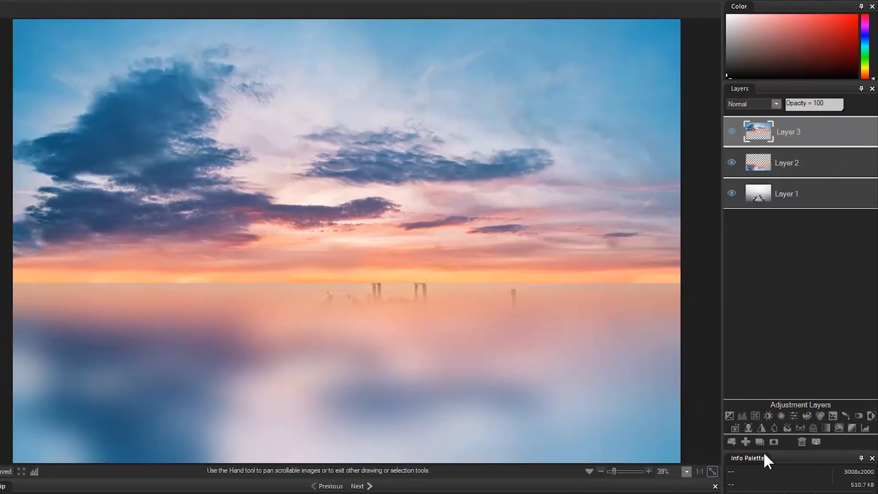
mouse_move(816, 441)
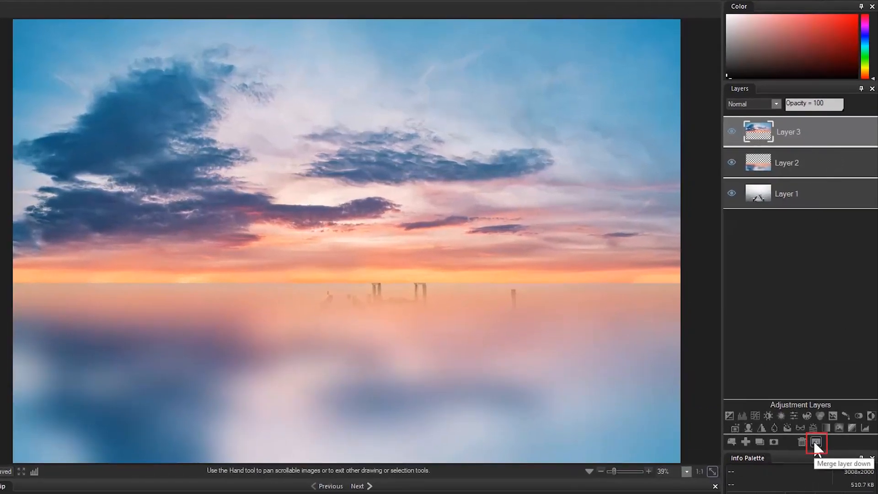
Step: Merge the blurred reflection down and set the sky layer to Multiply at 75% opacity
click(815, 442)
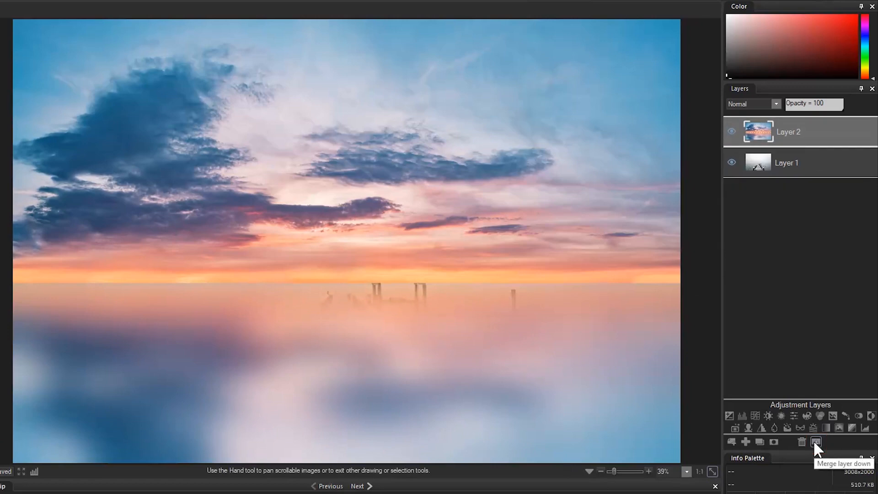
click(750, 104)
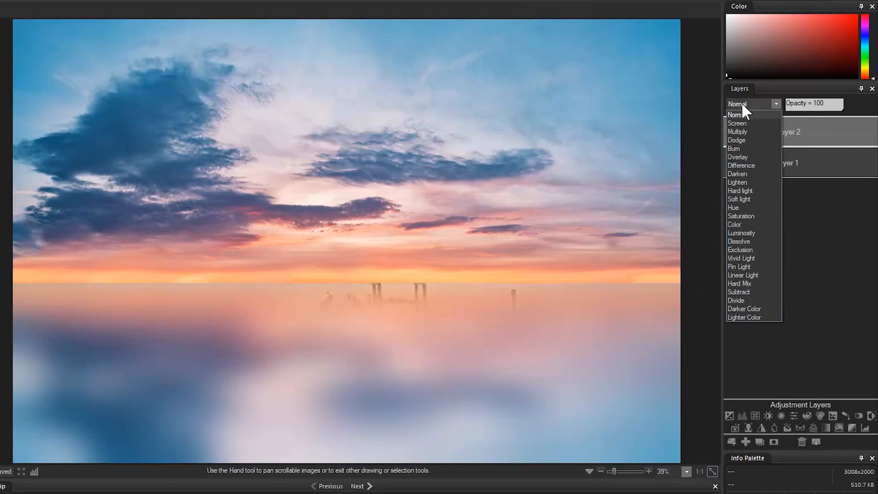
click(737, 132)
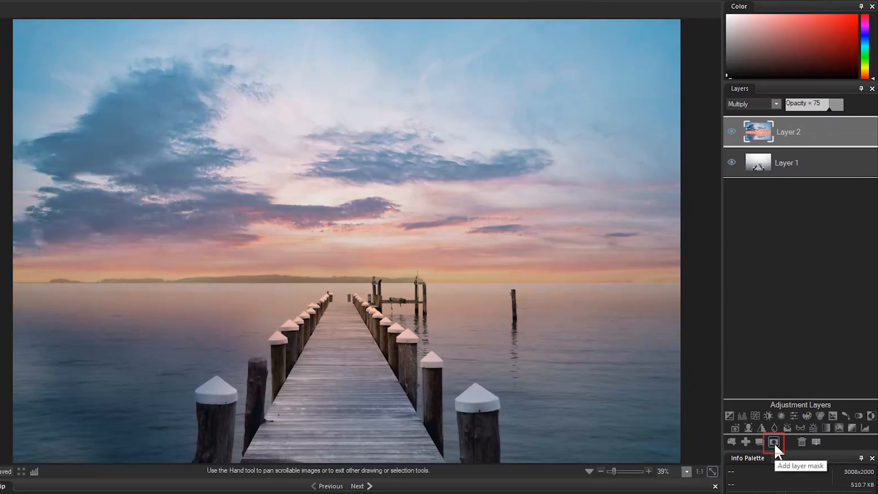
Step: Add a layer mask to the multiplied sunset sky layer
click(773, 441)
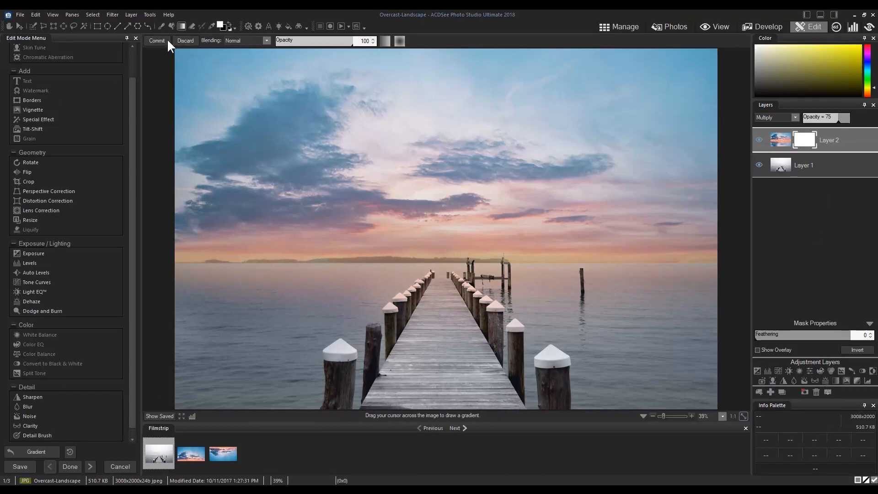
mouse_move(655, 167)
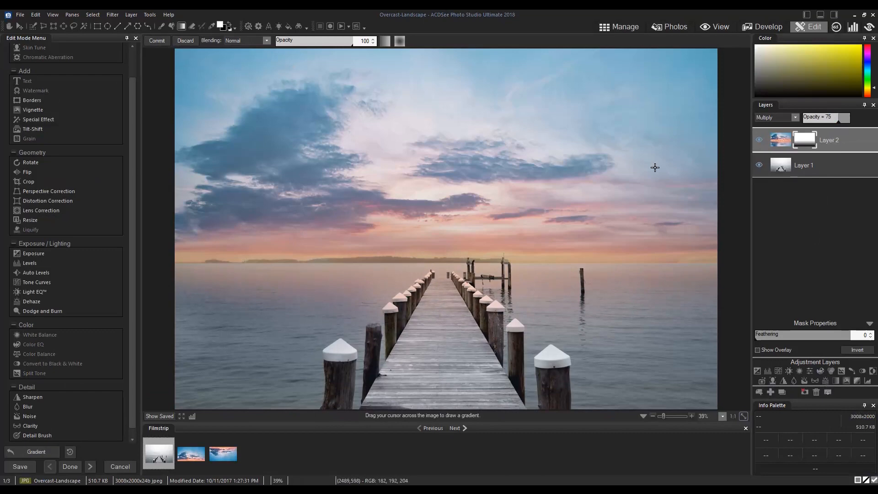
Step: Duplicate the pier photo layer and set the copy to Multiply at 20% opacity
right_click(804, 164)
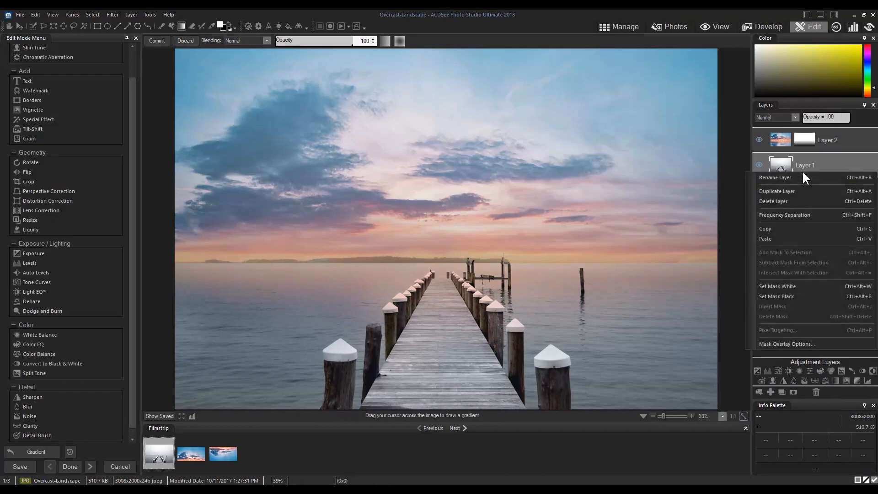
click(777, 191)
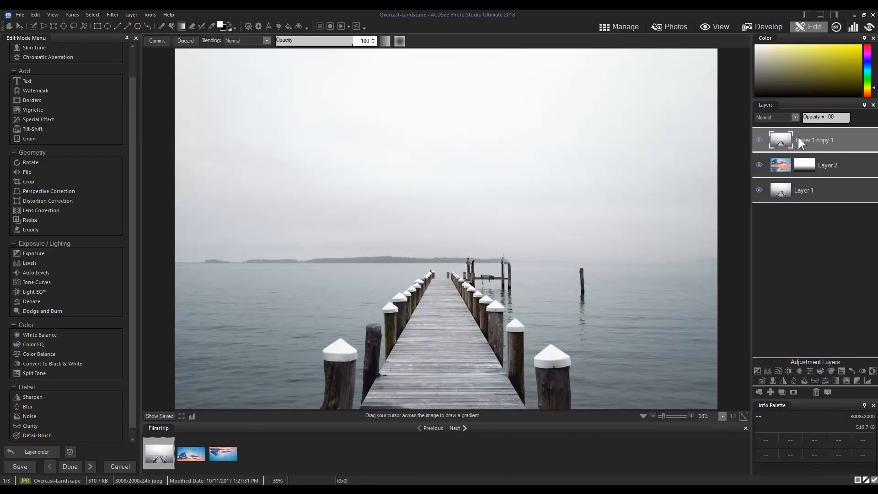
click(776, 117)
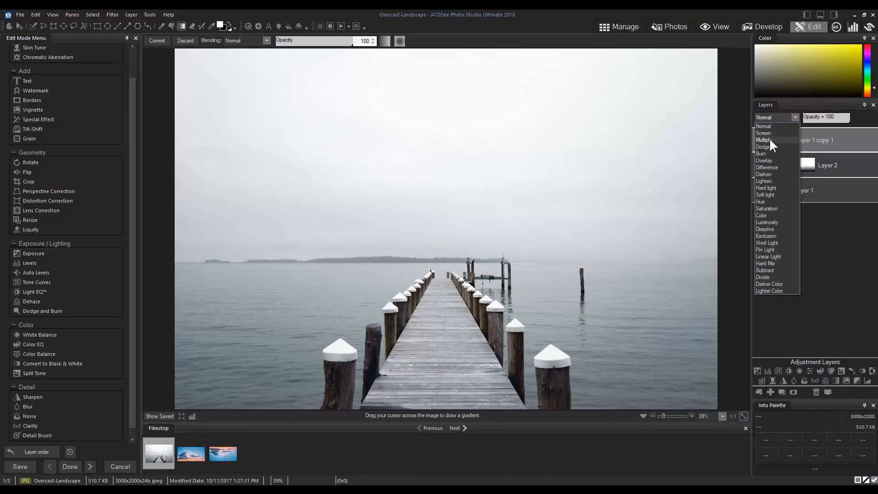
click(763, 140)
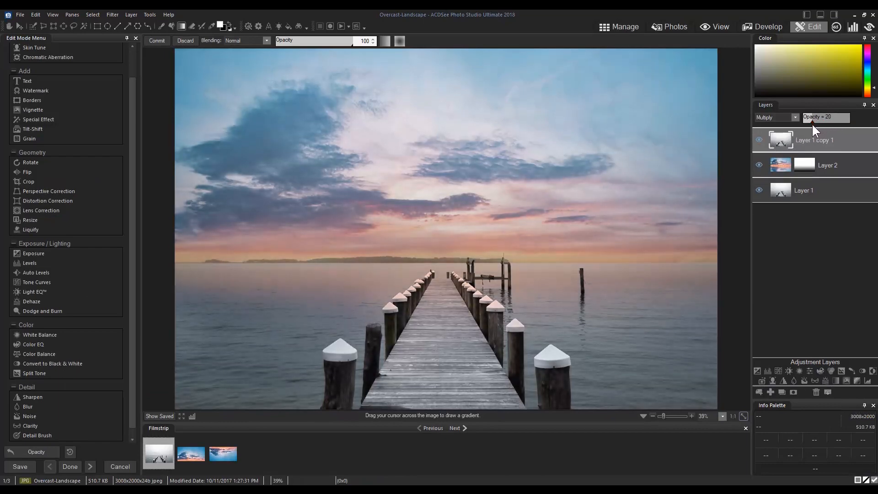
mouse_move(823, 282)
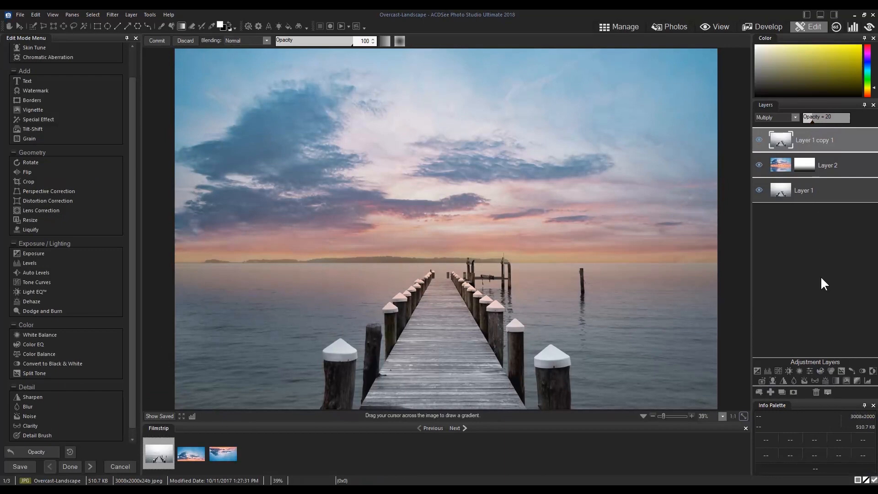
mouse_move(762, 380)
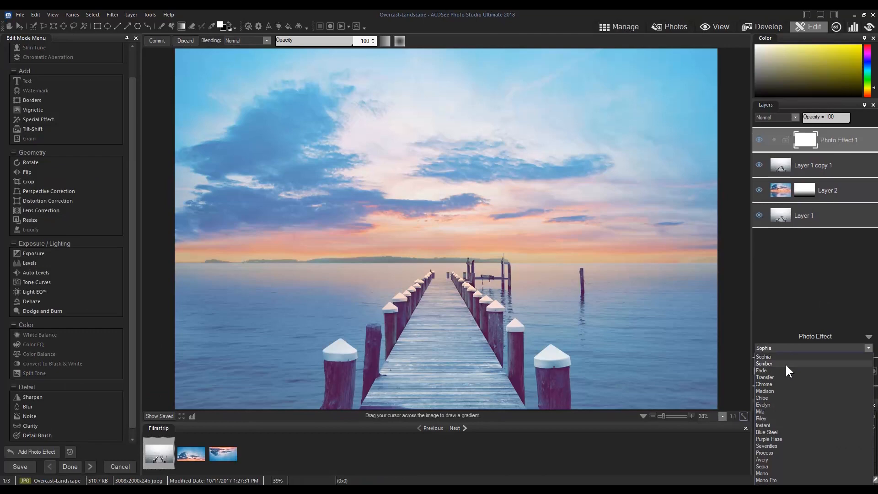
Step: Apply the Seventies effect with Overlay blending, then add a gradient map adjustment layer
click(766, 446)
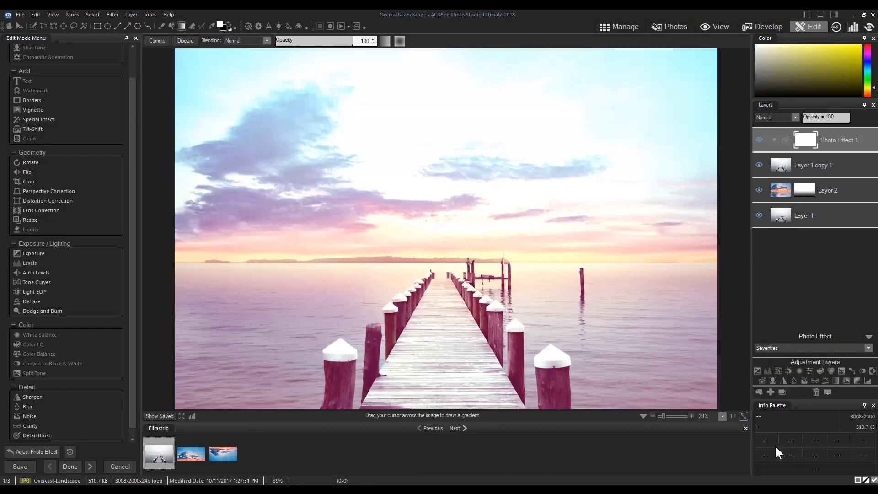
click(775, 117)
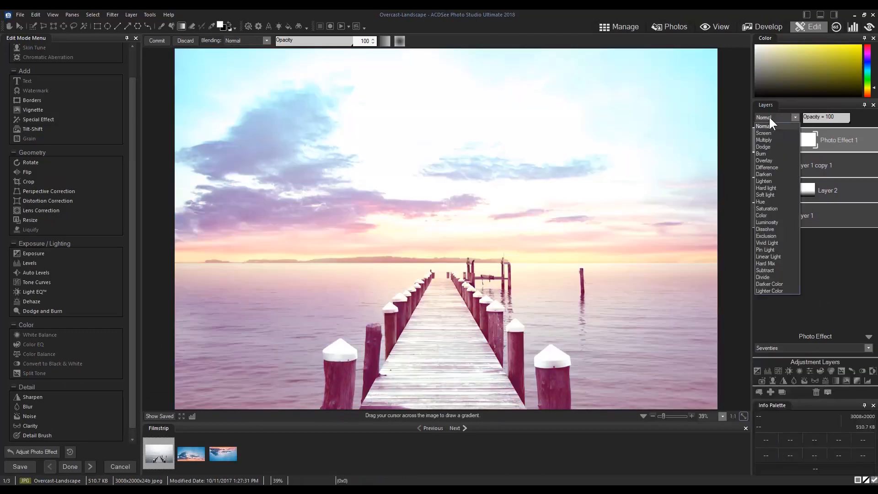
click(763, 160)
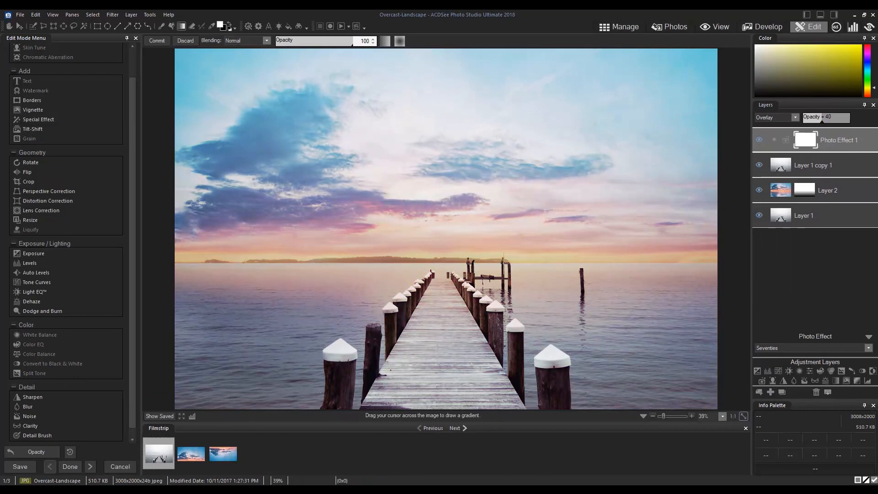
mouse_move(844, 381)
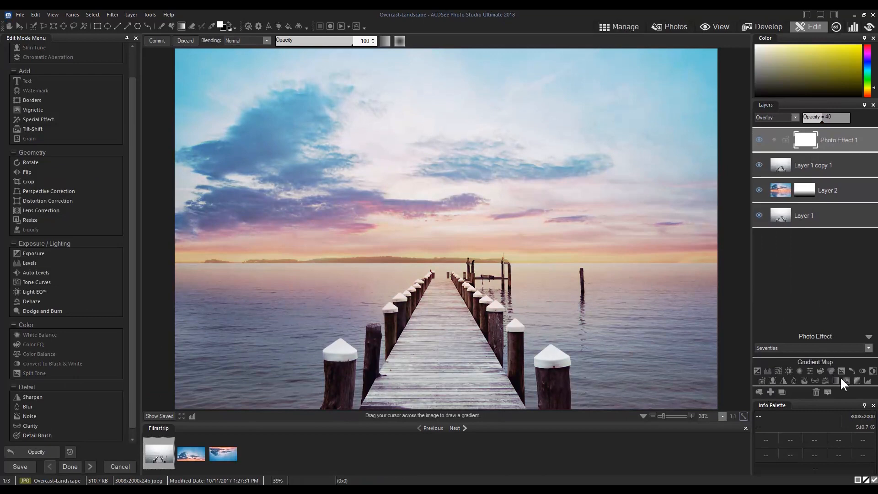
click(845, 381)
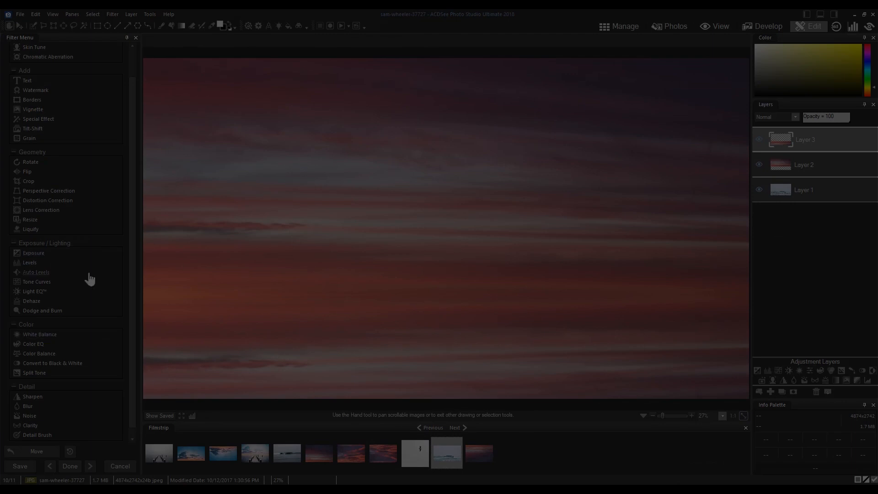
Step: Merge the sky layer down with Multiply blending, and duplicate the base surf photo layer
click(27, 406)
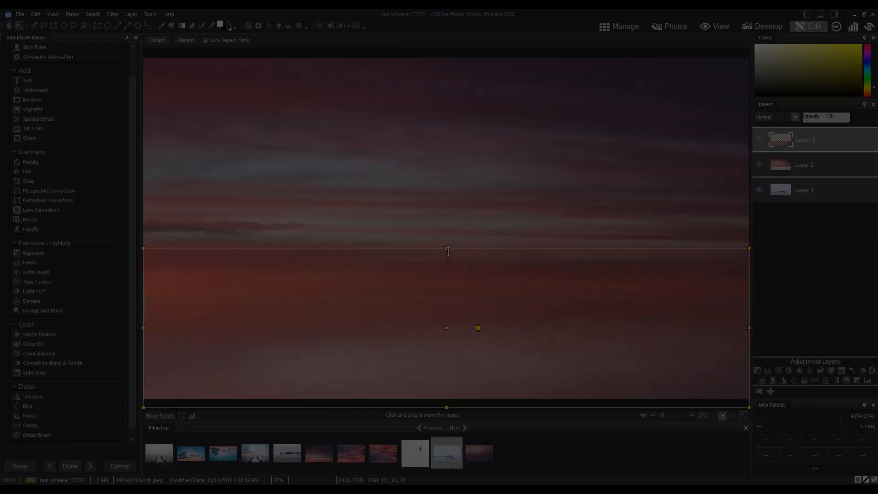
click(775, 117)
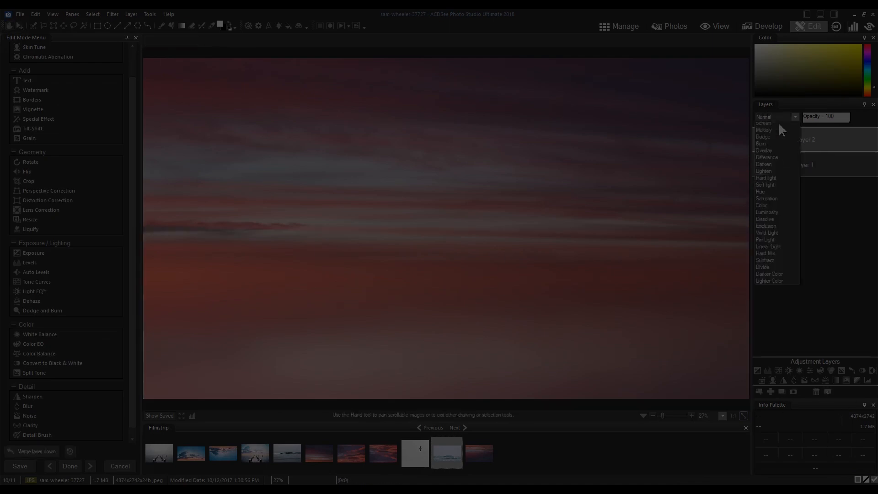
click(763, 129)
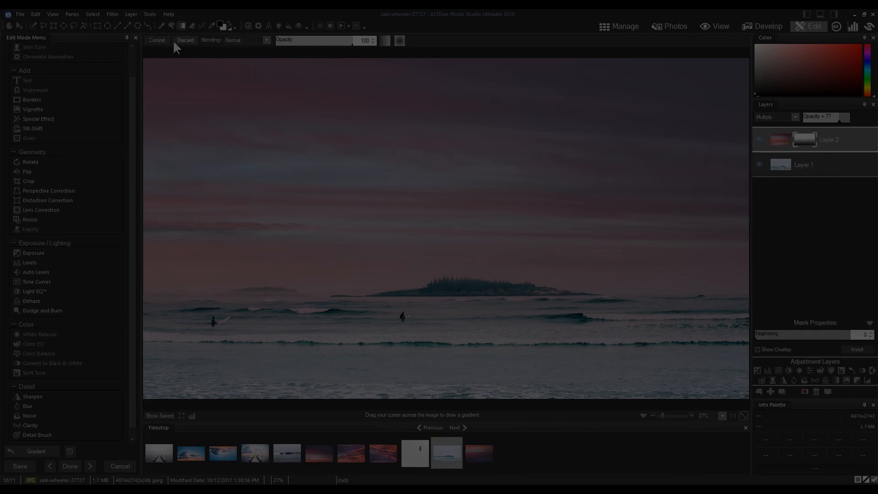
right_click(804, 165)
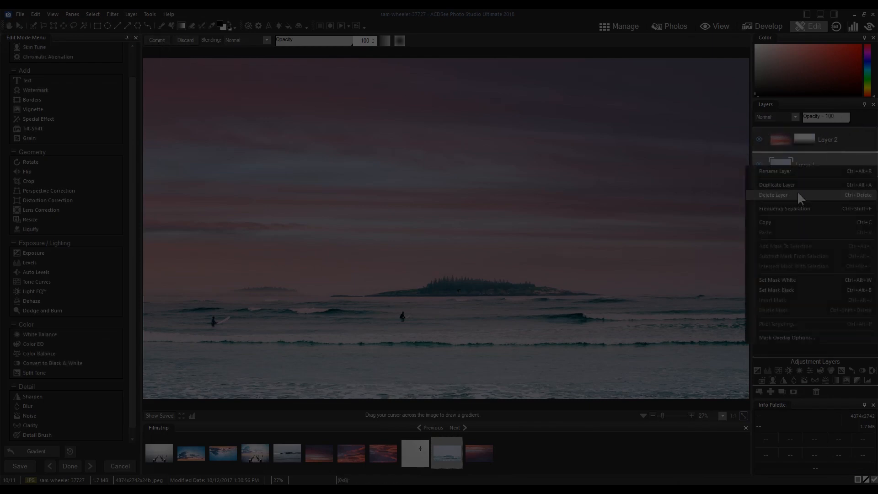
click(777, 185)
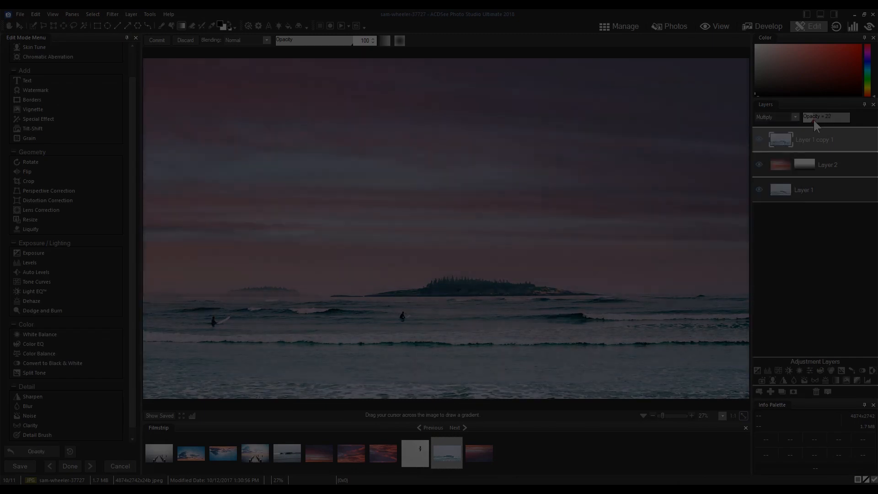